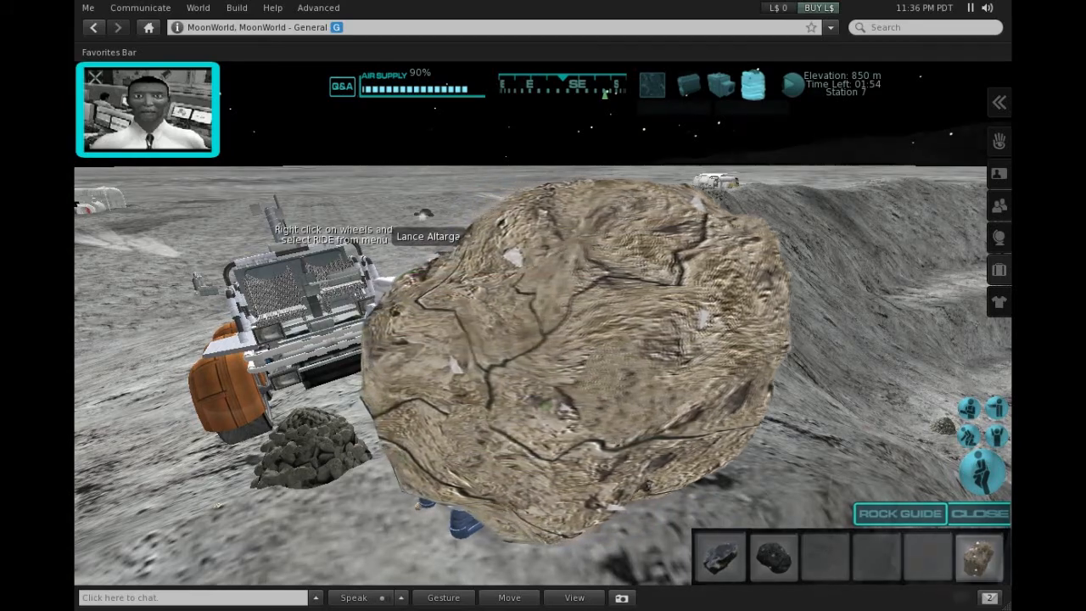
Step: Walk the astronaut avatar to the MoonWorld Refilling Station beside the other astronaut
left_click(978, 513)
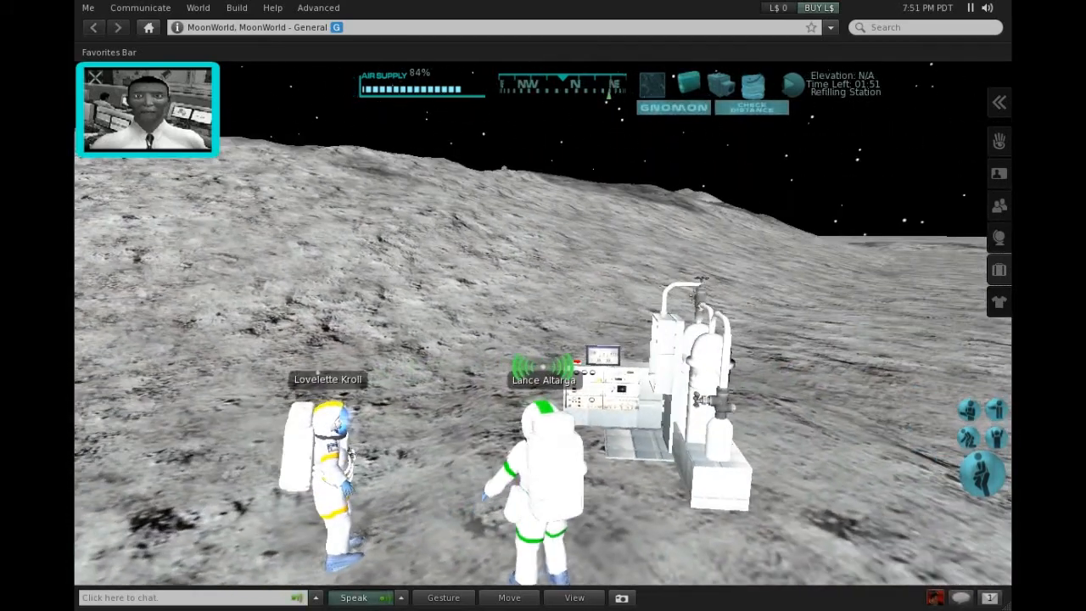